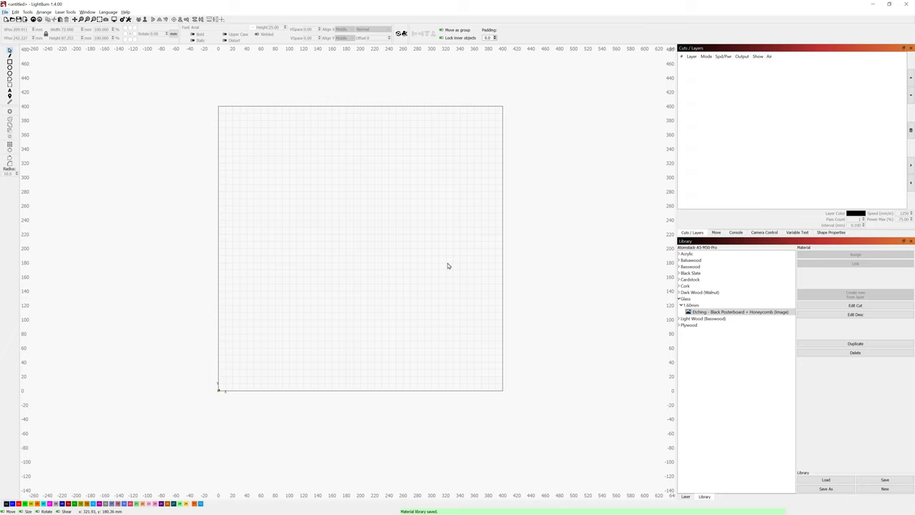
mouse_move(449, 266)
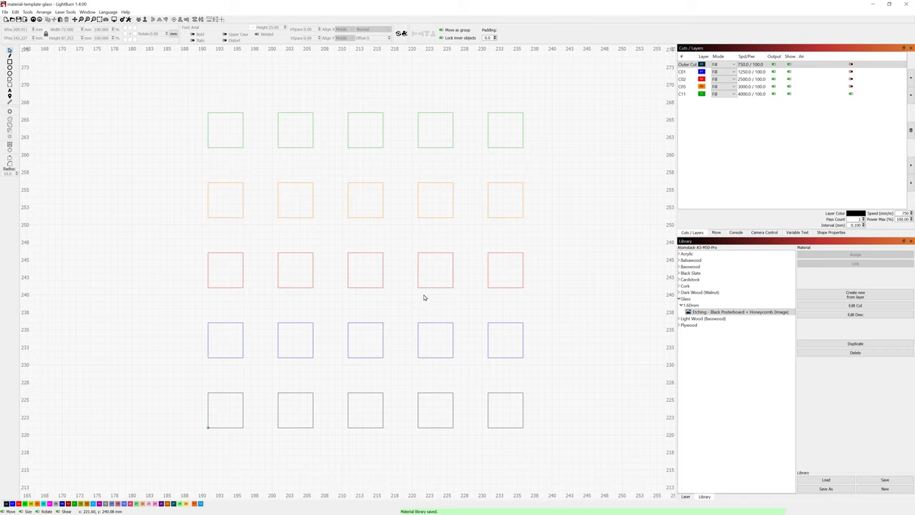
mouse_move(542, 269)
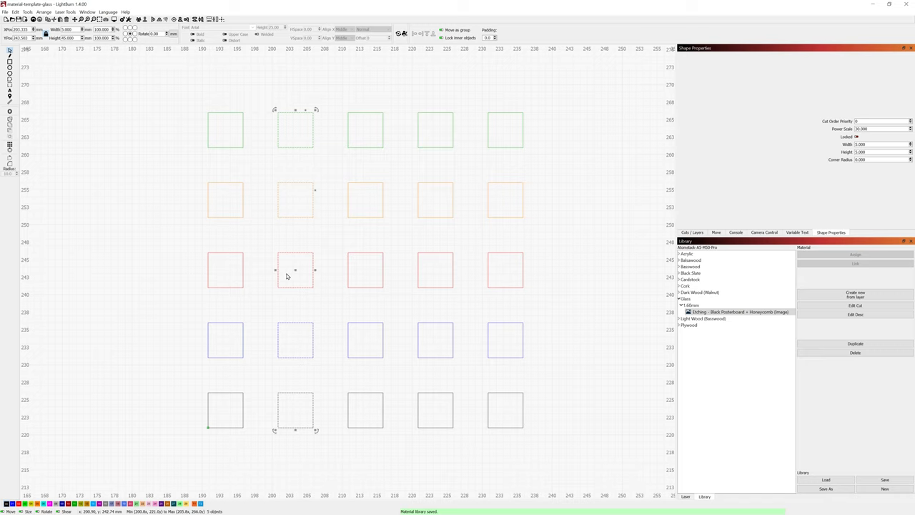
Step: Show the five colour layers of the test grid and select a square in the blue row
left_click(692, 231)
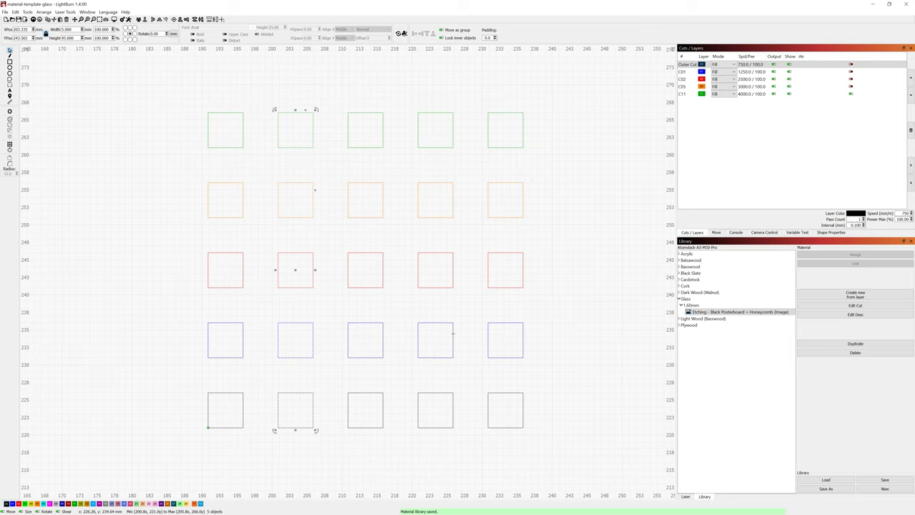
left_click(435, 340)
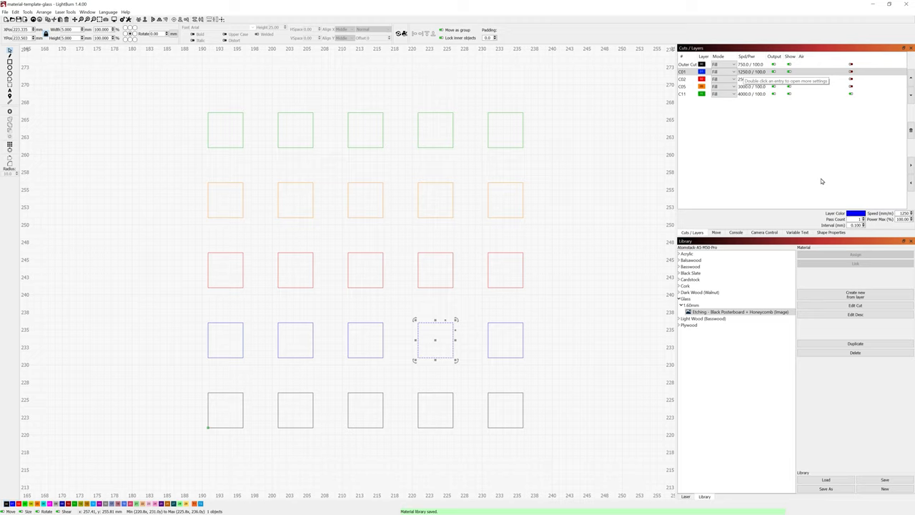
Step: Return to the Shape Properties of the selected blue-row square
left_click(830, 231)
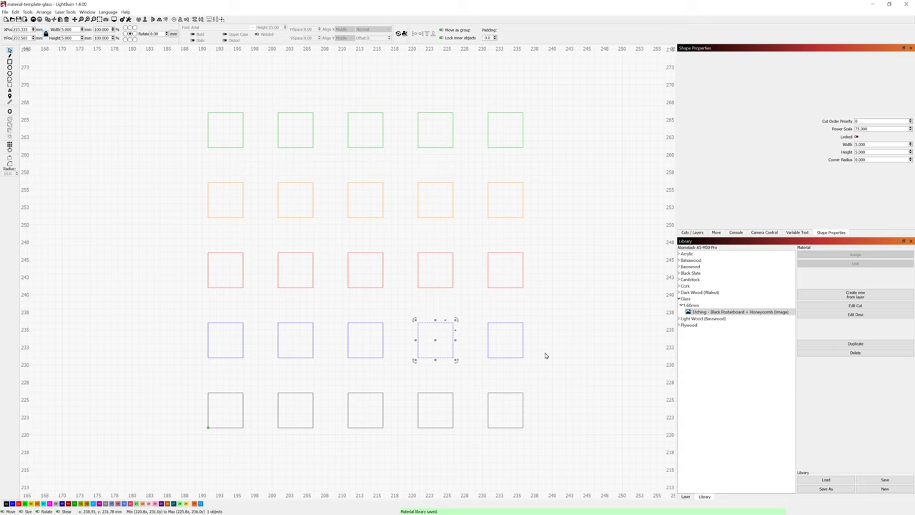
Step: Start a new empty project and begin importing from the Glass folder
scroll("down", 3)
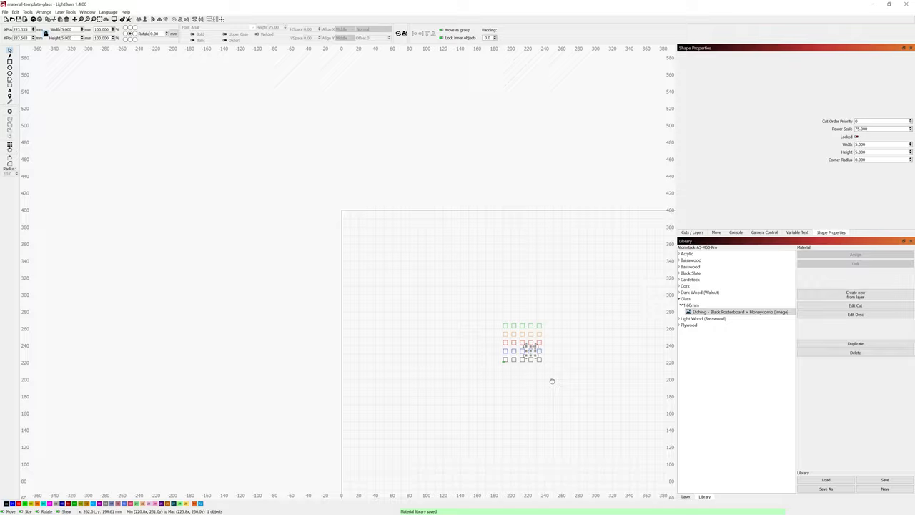
left_click(15, 11)
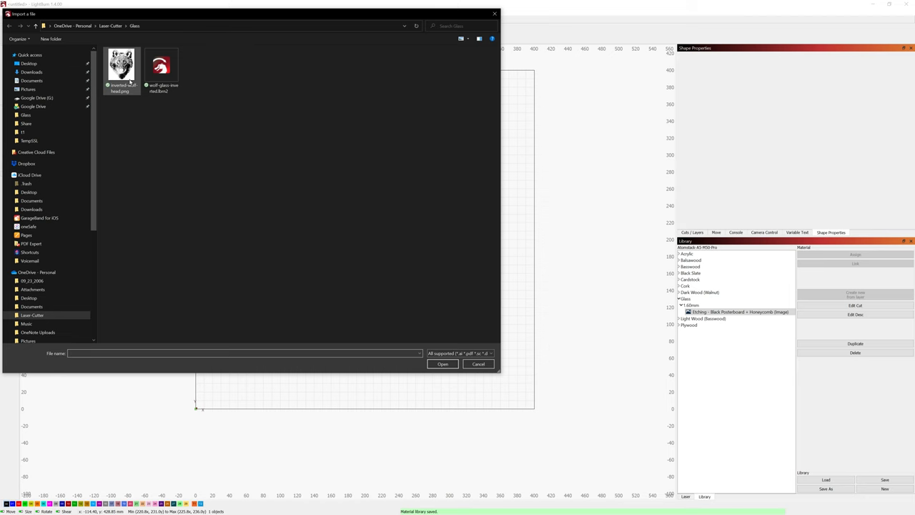
Step: Import the black-and-white wolf head image onto the new project's canvas
left_click(442, 365)
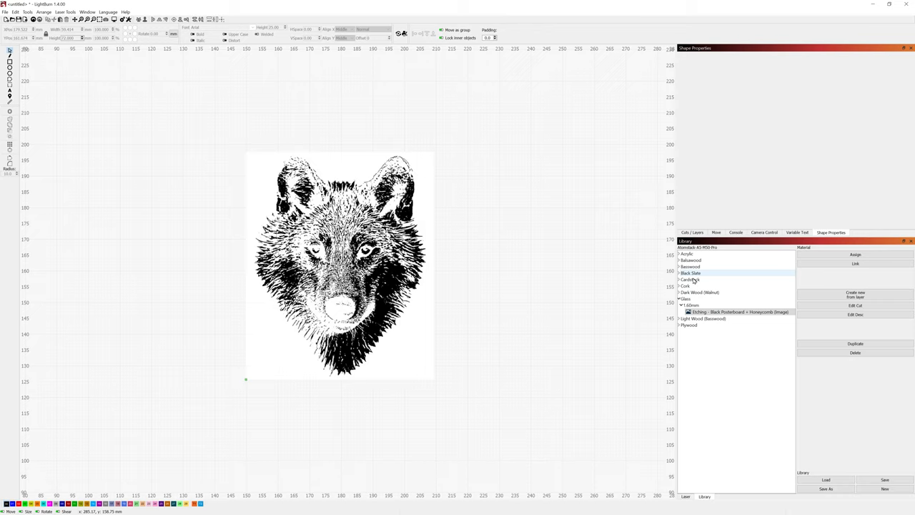
Step: Bring up the cut settings editor for the wolf image layer
left_click(692, 232)
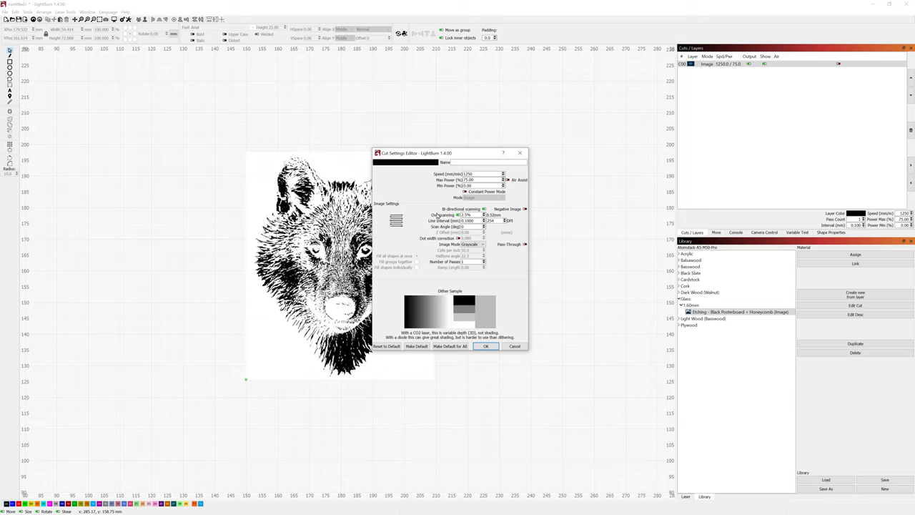
mouse_move(498, 274)
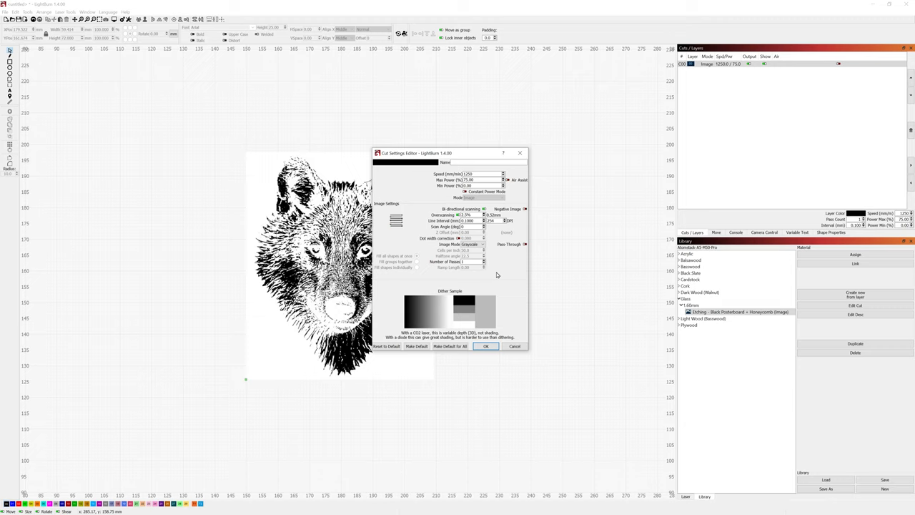